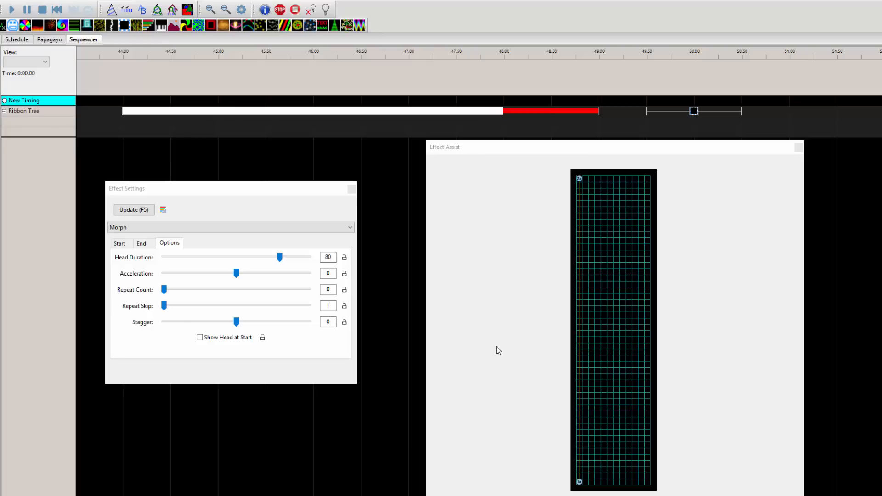
mouse_move(516, 299)
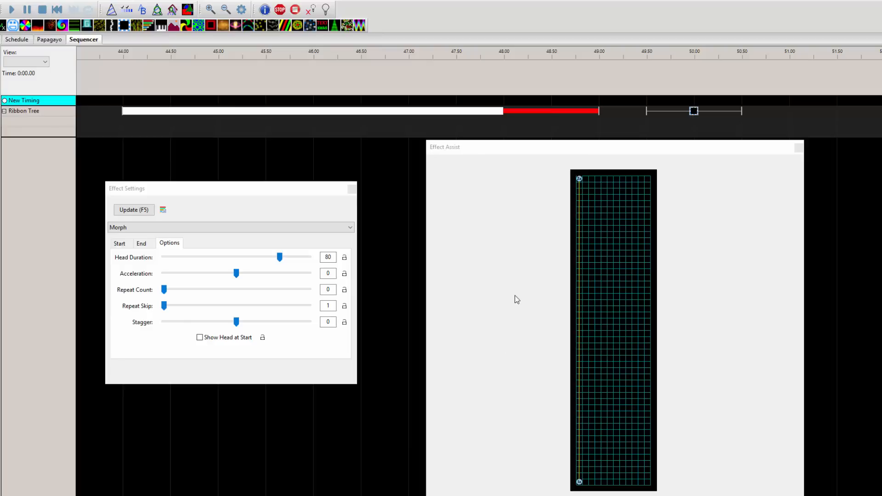
mouse_move(612, 204)
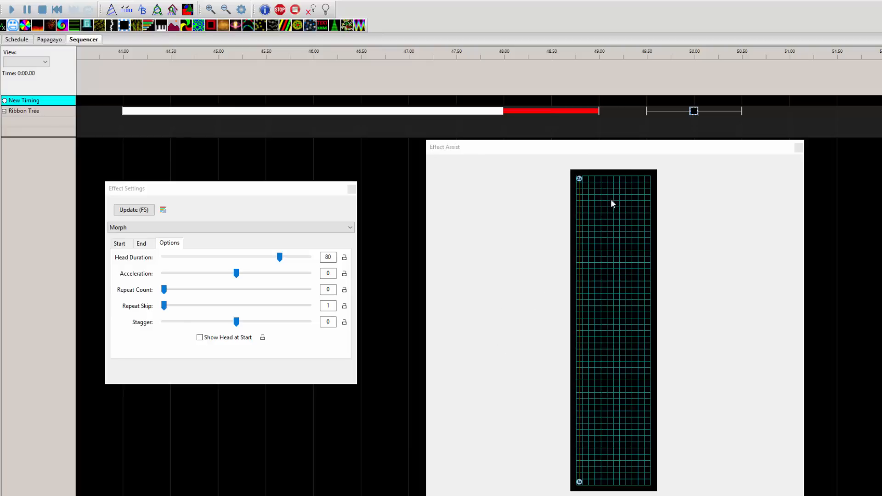
mouse_move(540, 226)
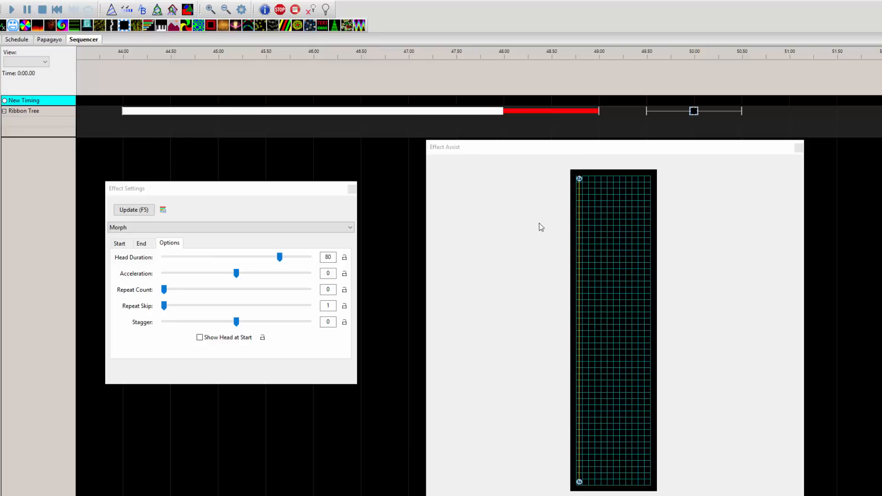
mouse_move(621, 234)
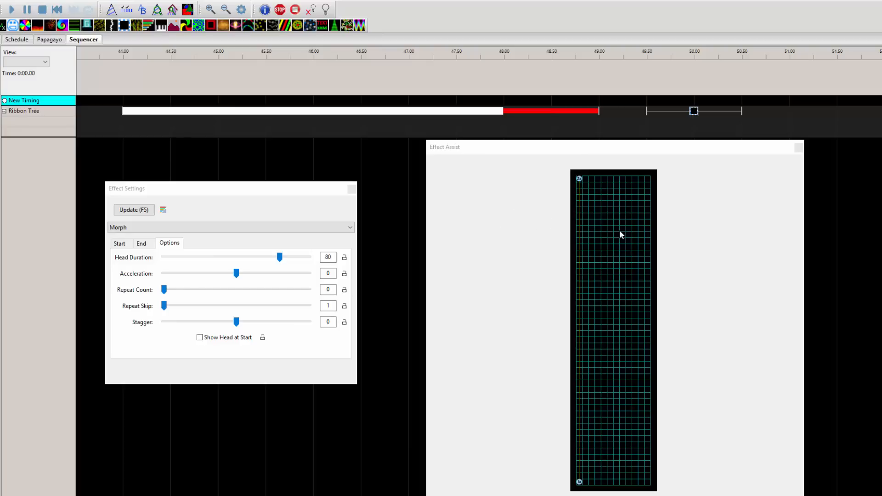
mouse_move(611, 278)
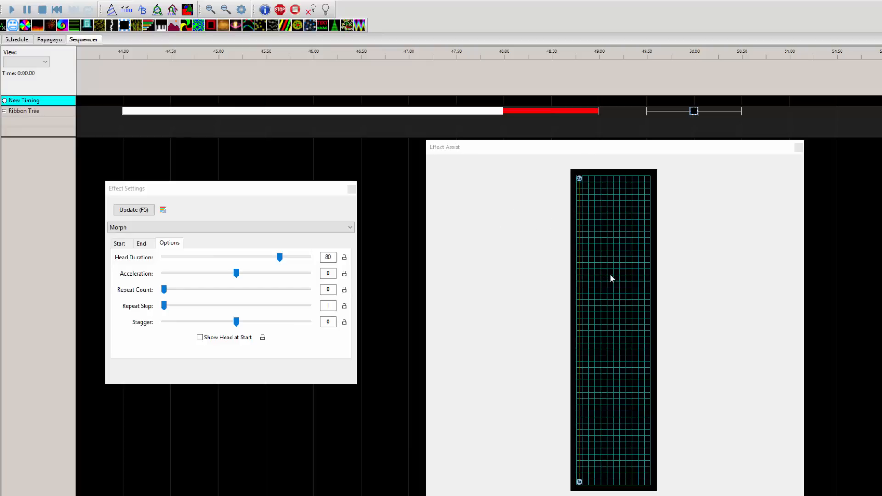
mouse_move(213, 125)
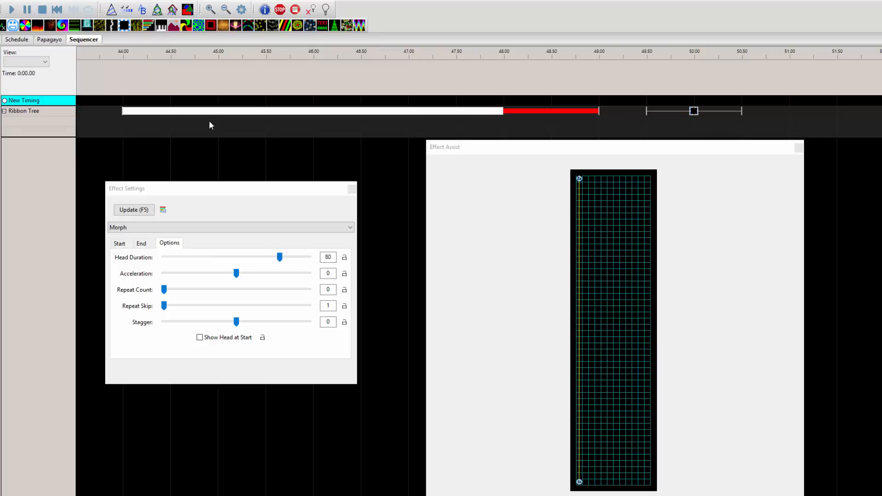
mouse_move(655, 442)
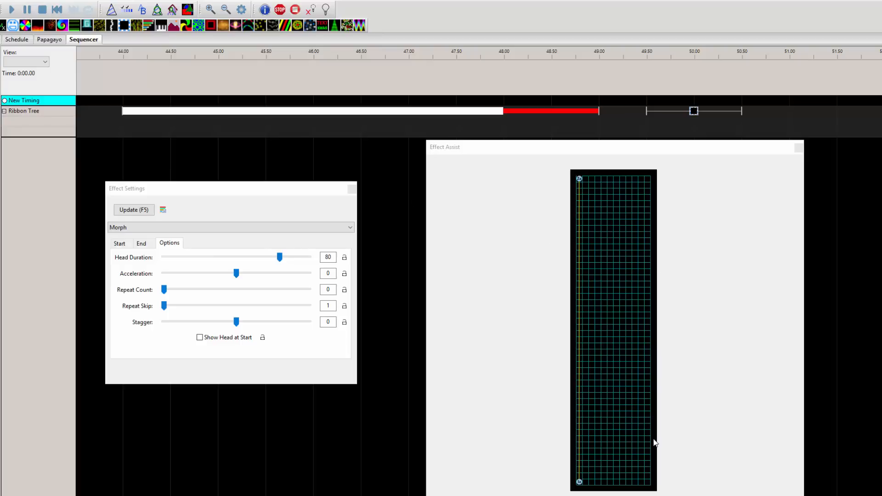
mouse_move(614, 188)
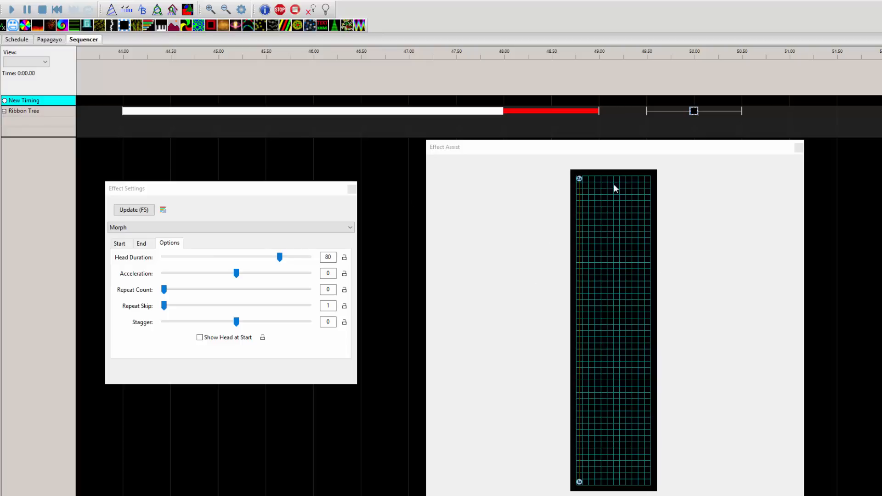
mouse_move(651, 200)
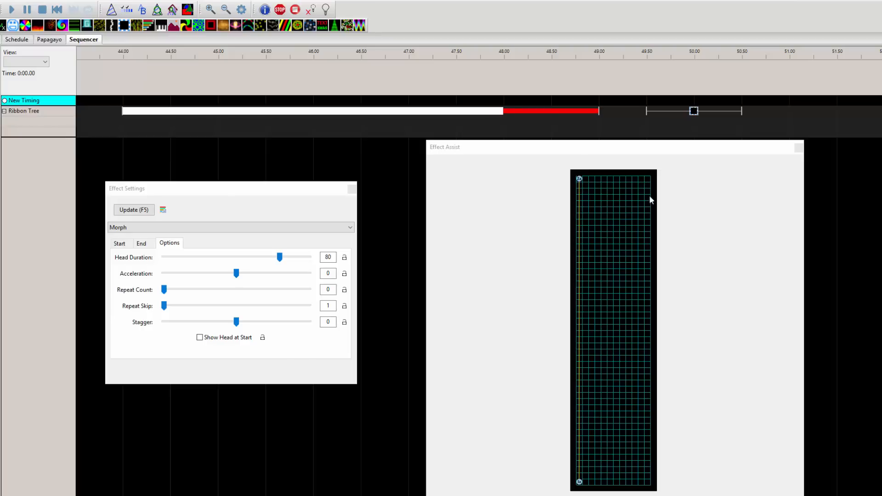
mouse_move(559, 229)
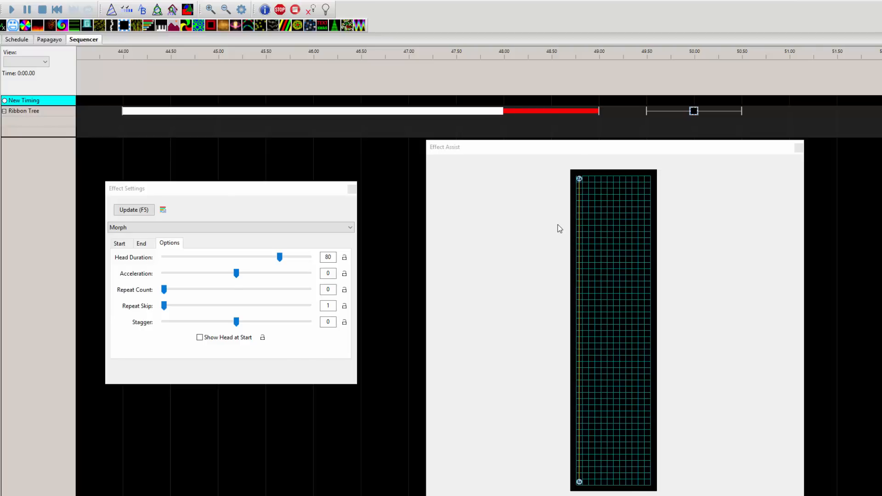
mouse_move(615, 242)
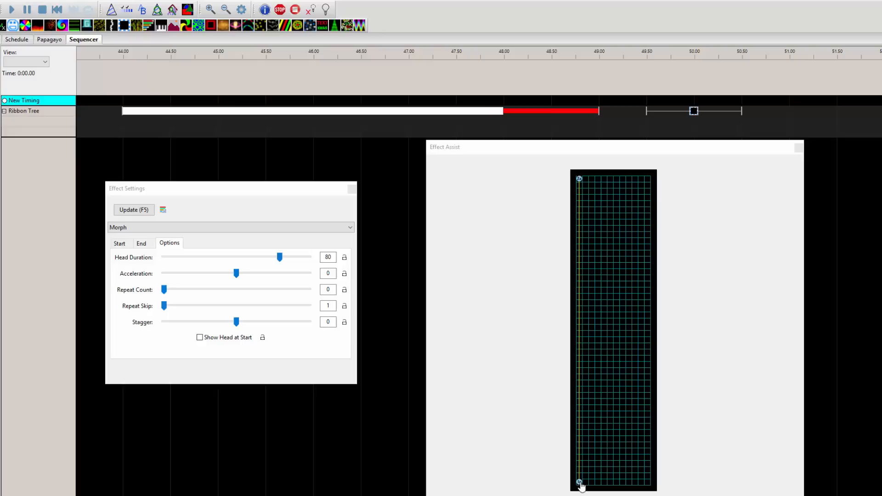
On the Morph Start tab, set the start point Y1a to 28 and X1b to 40.
click(119, 243)
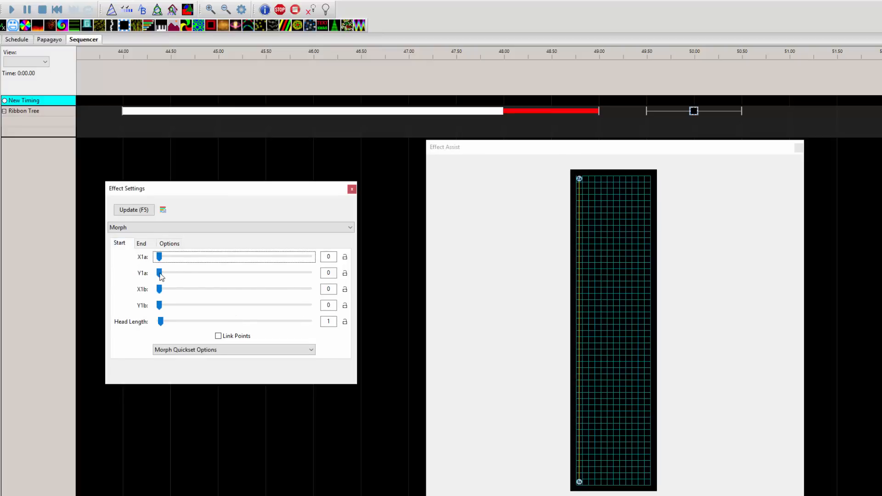
drag(160, 272, 203, 273)
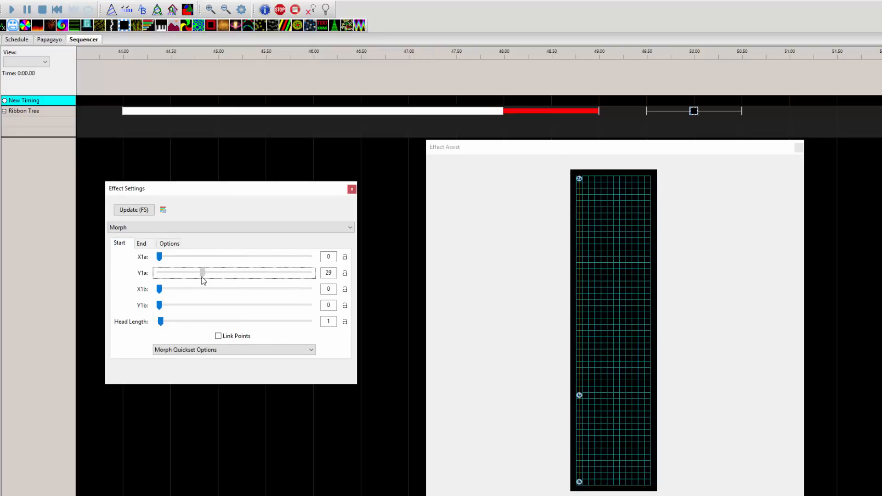
drag(160, 289, 234, 289)
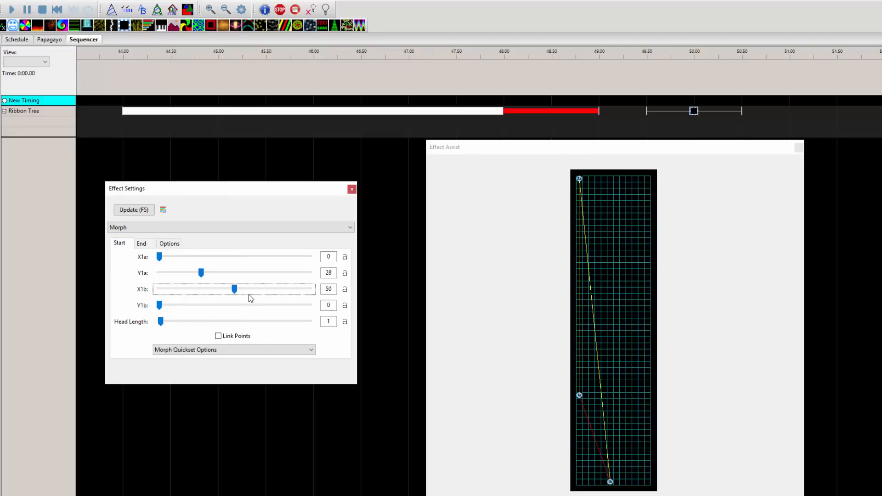
drag(234, 288, 221, 289)
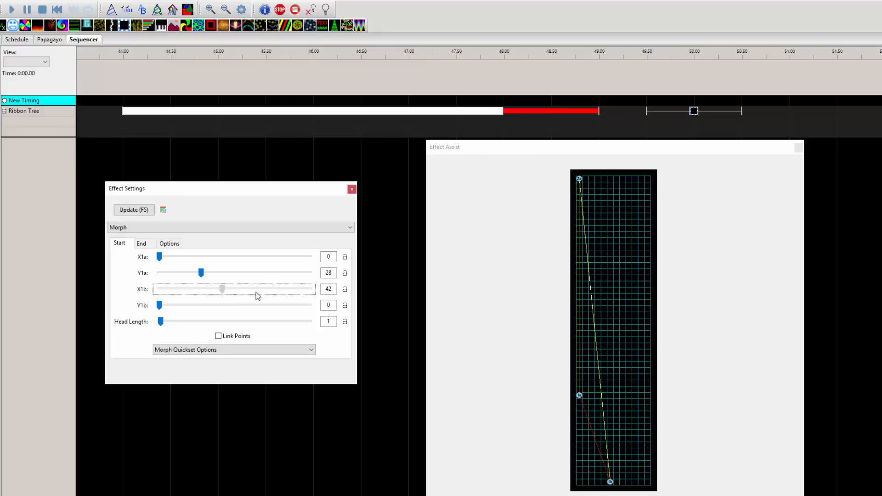
drag(222, 289, 219, 288)
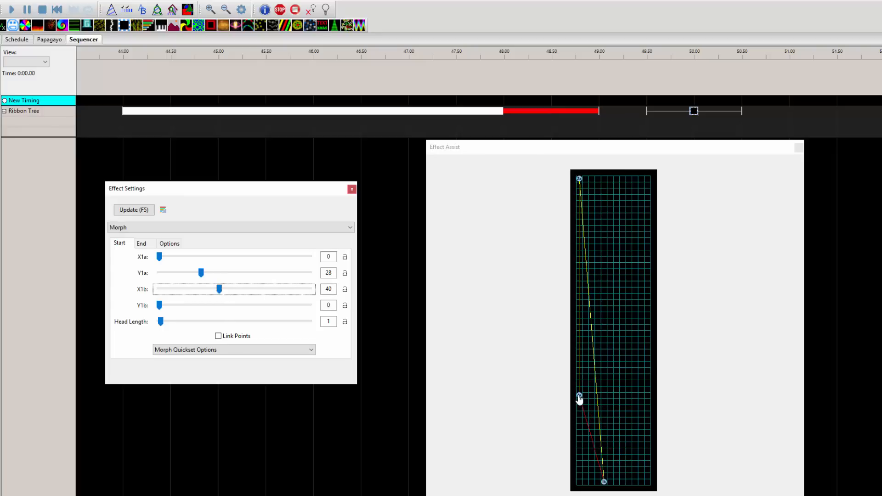
Stretch the Morph start line along the bottom; drag end points to top-left and top-right corners.
drag(579, 397, 576, 483)
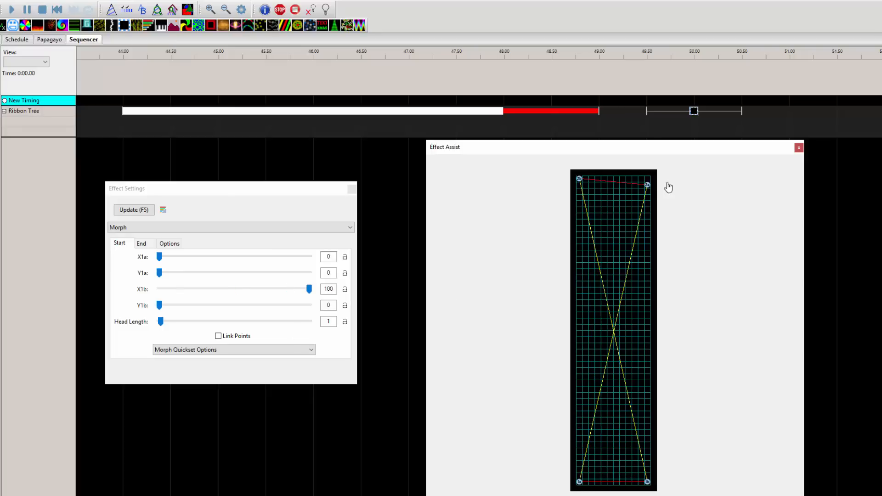
drag(647, 185, 580, 180)
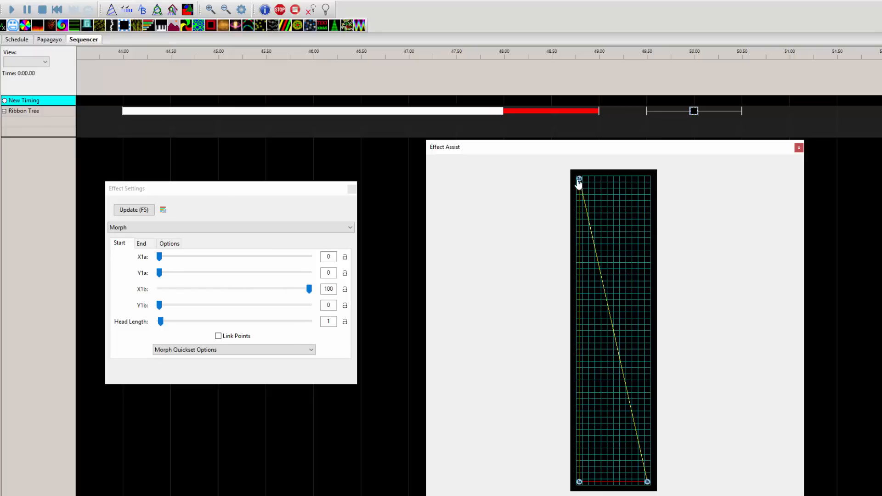
drag(579, 180, 646, 180)
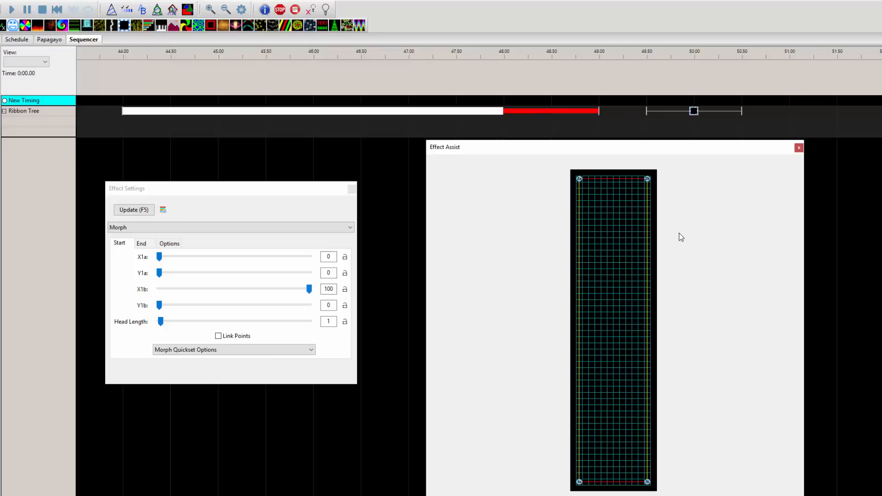
mouse_move(606, 367)
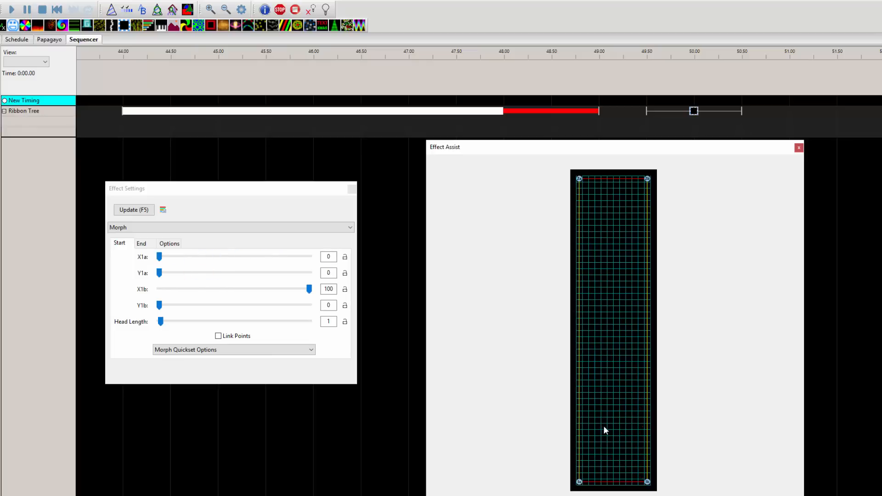
mouse_move(613, 372)
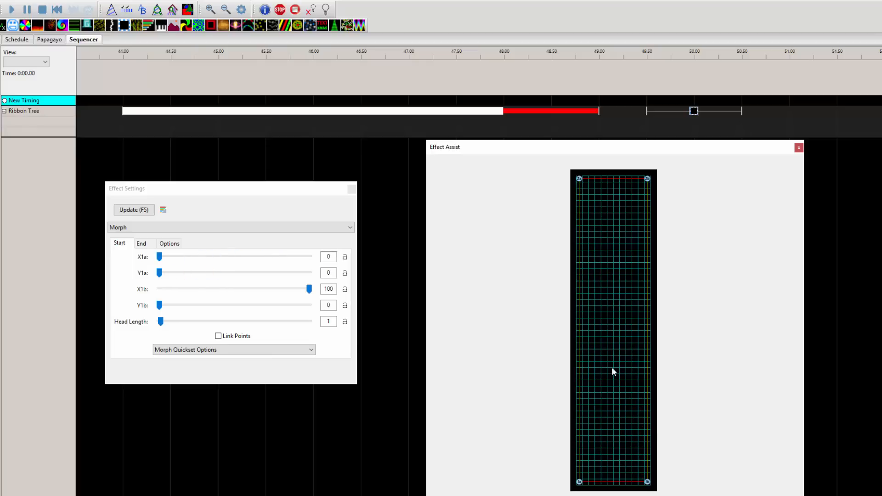
mouse_move(599, 362)
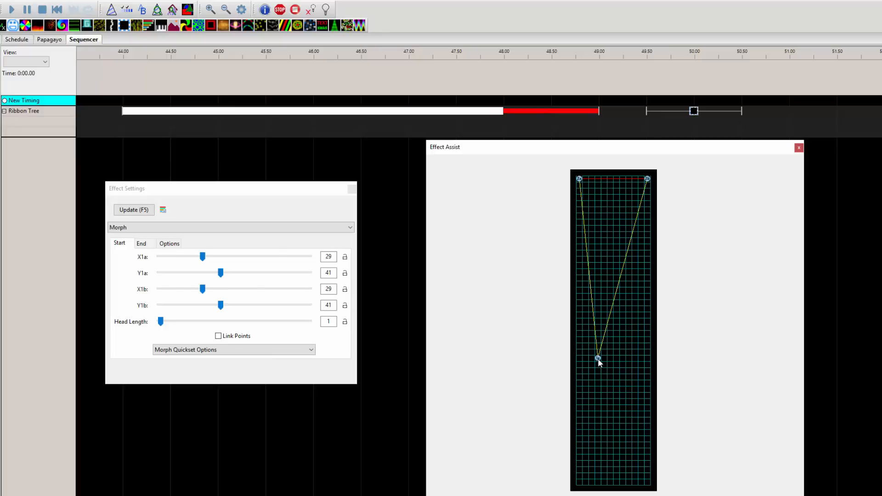
Drag the Morph's X1b/Y1b start point down and left in the Effect Assist grid.
drag(597, 359, 630, 409)
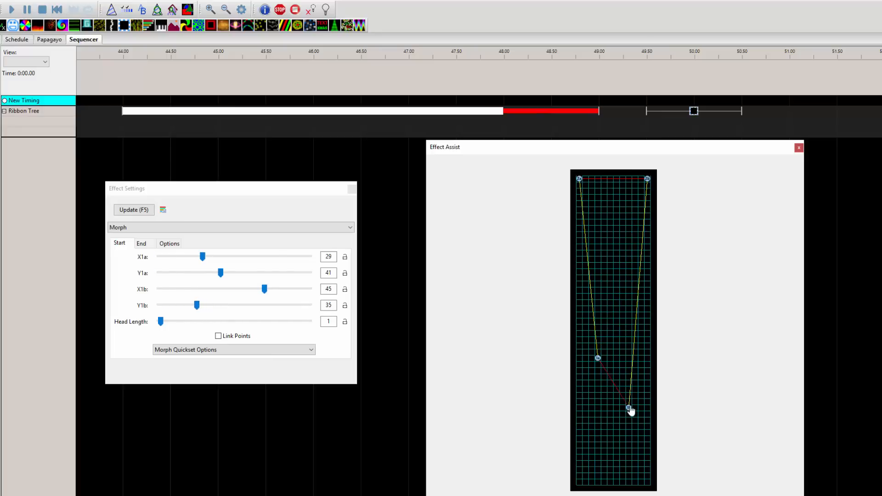
drag(630, 409, 643, 417)
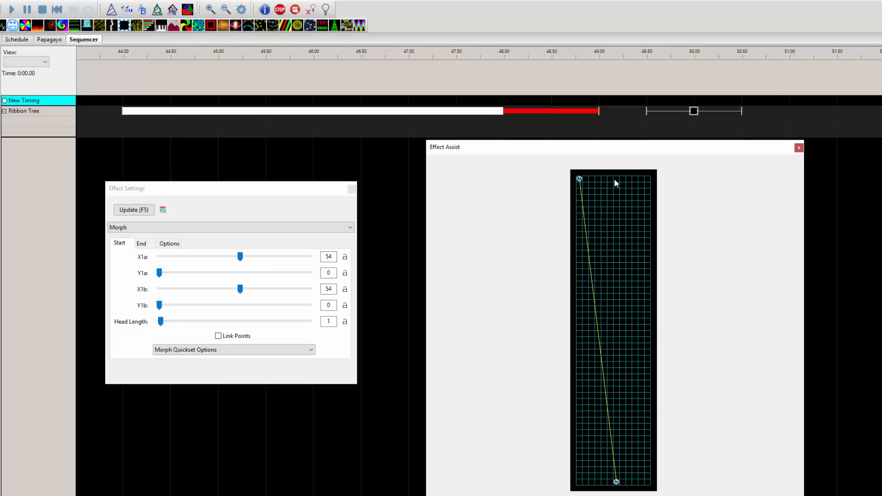
drag(579, 178, 616, 178)
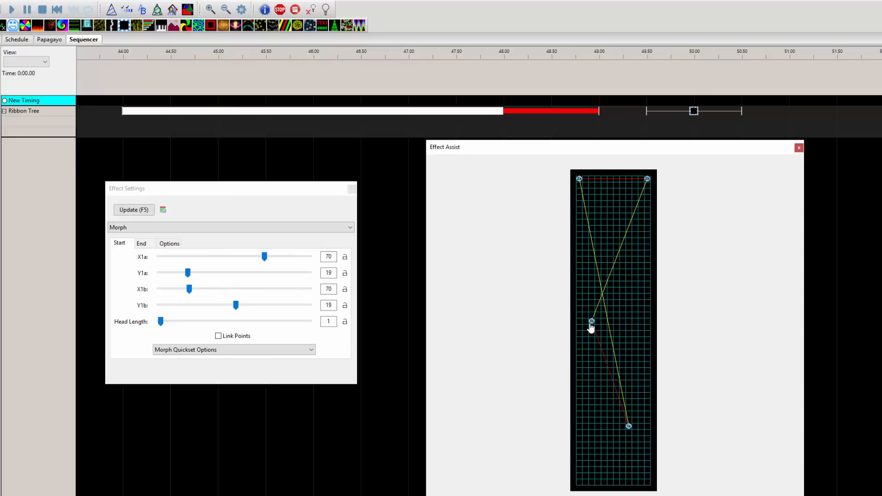
drag(591, 320, 584, 333)
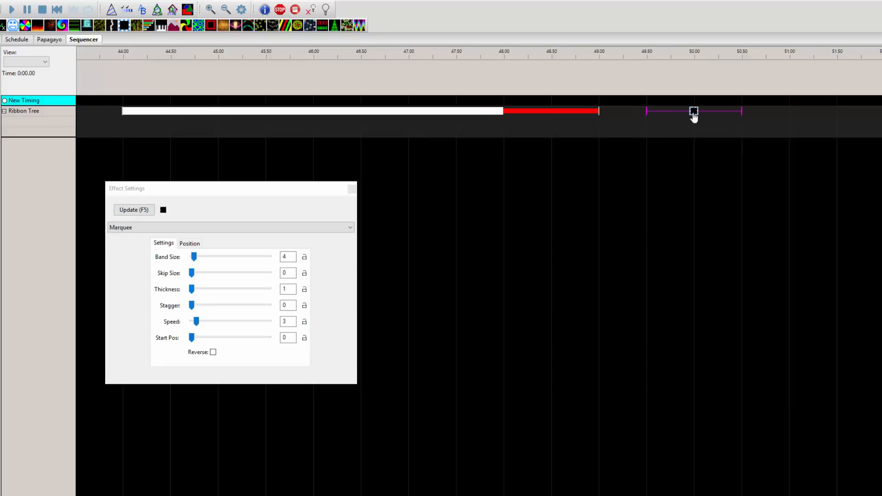
mouse_move(612, 211)
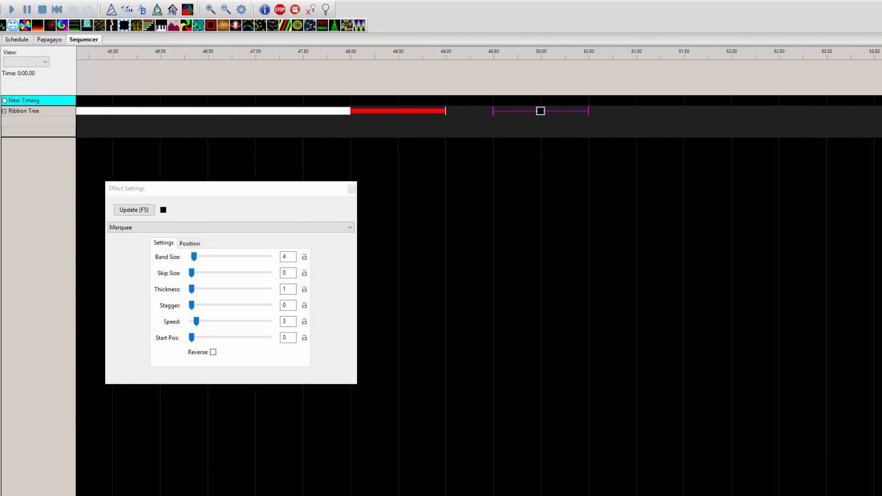
Expand Ribbon Tree and Strand 1 in the model list to show node rows.
click(4, 110)
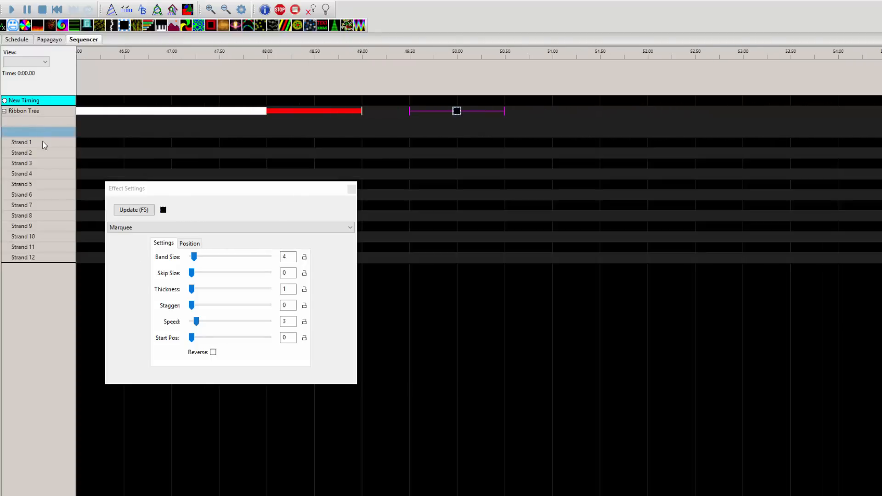
click(21, 142)
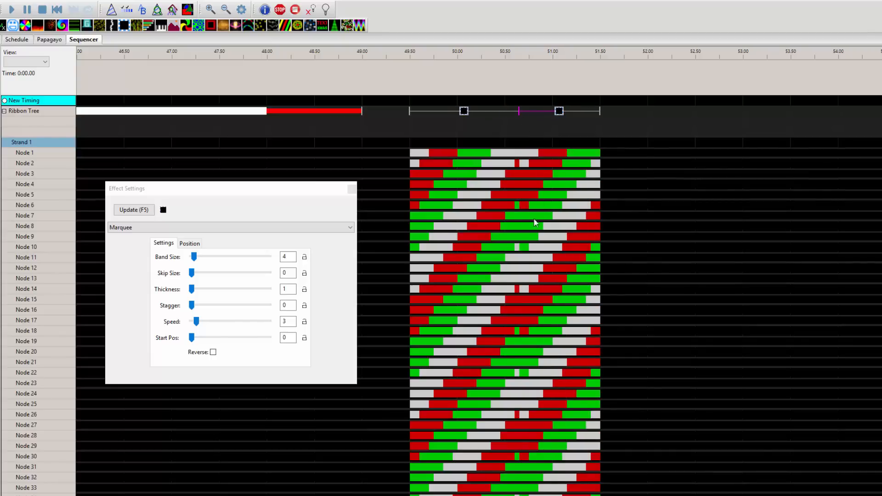
mouse_move(516, 122)
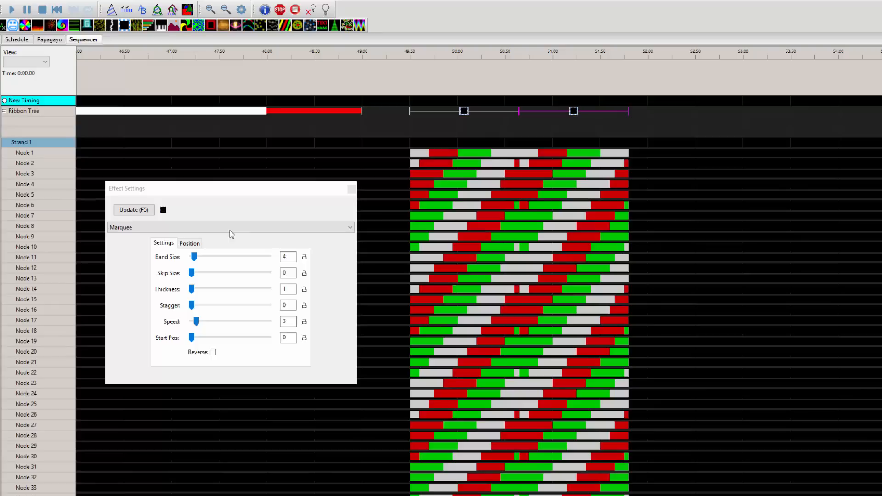
Toggle the Reverse checkbox on the second Marquee so its bands run opposite.
click(213, 351)
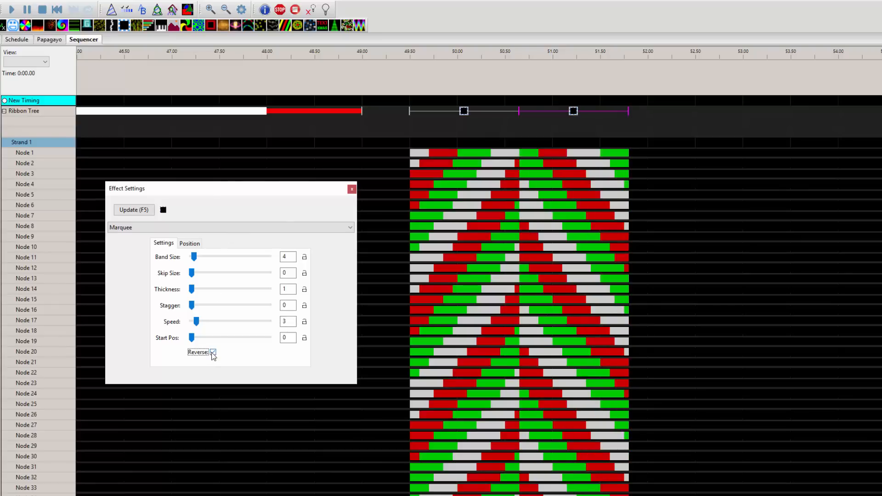
click(213, 351)
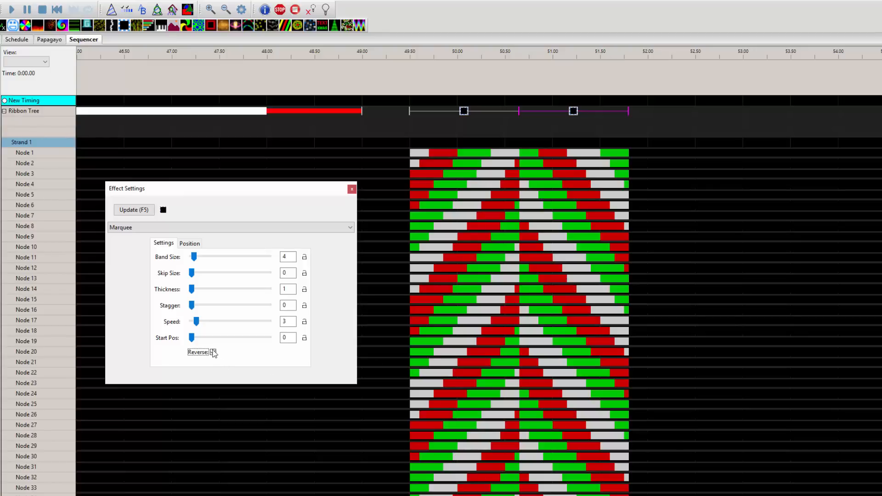
click(213, 351)
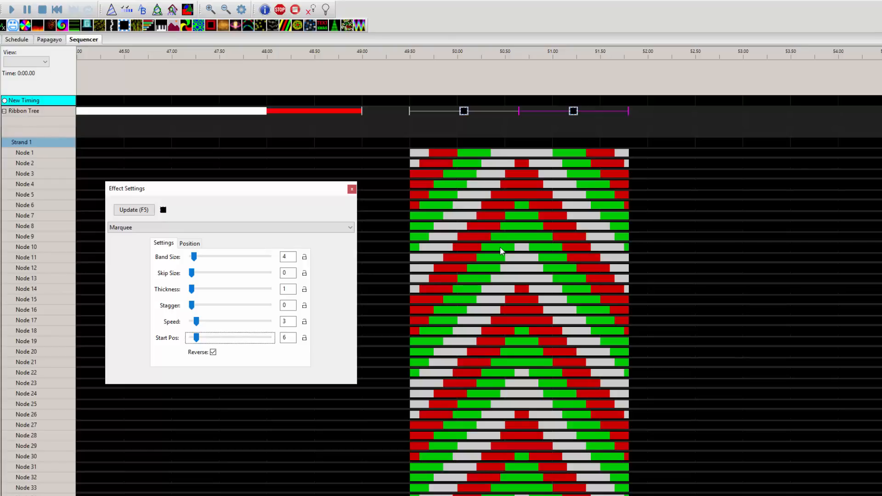
mouse_move(230, 254)
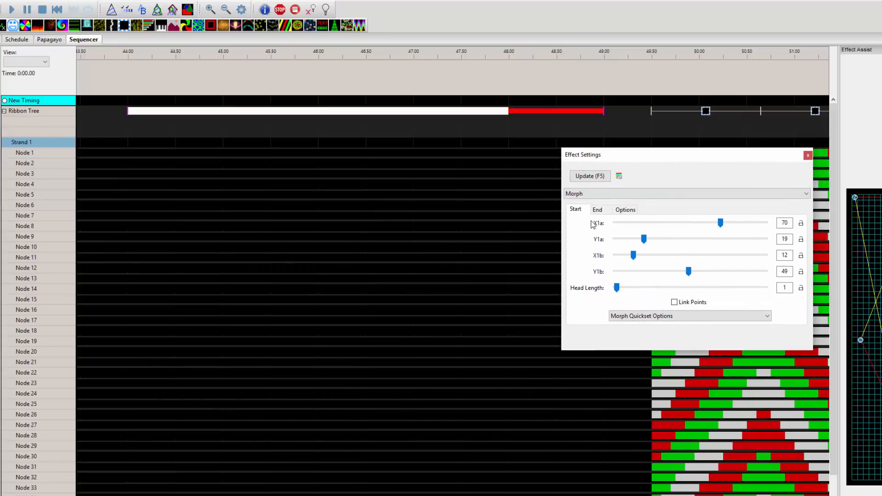
Show the Morph's Options tab and re-expand Ribbon Tree to reveal Strand 1's nodes.
click(624, 209)
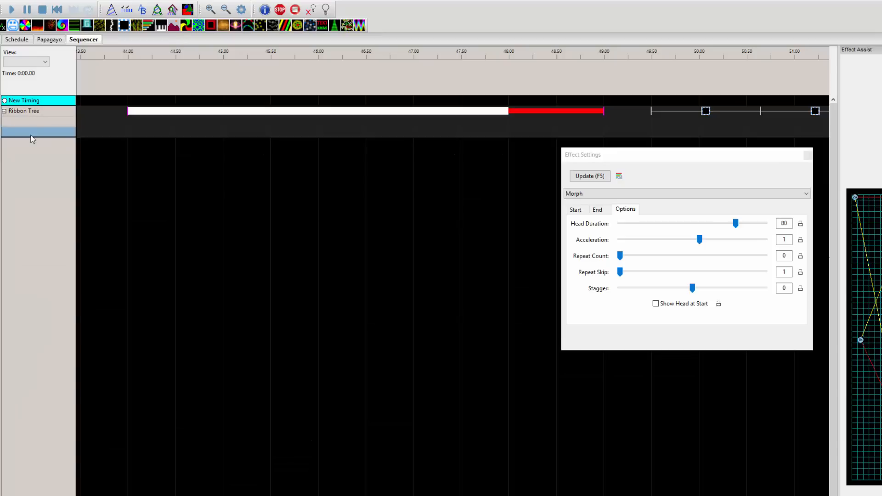
click(3, 111)
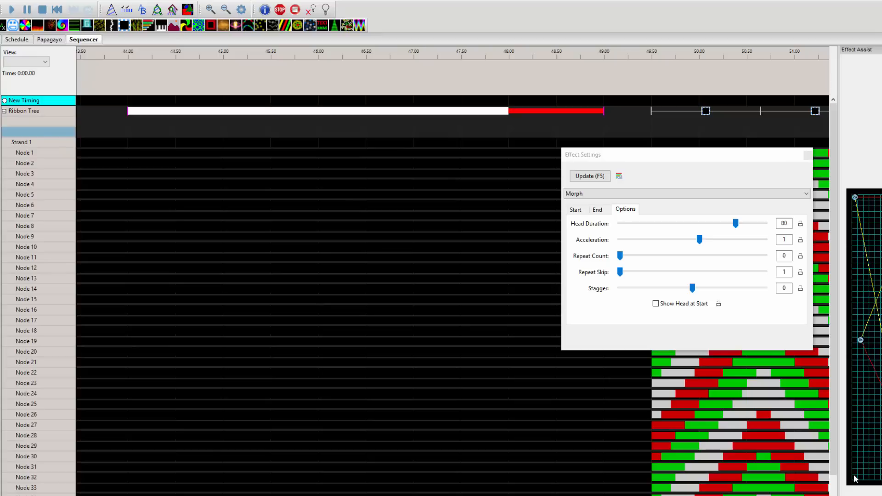
click(589, 176)
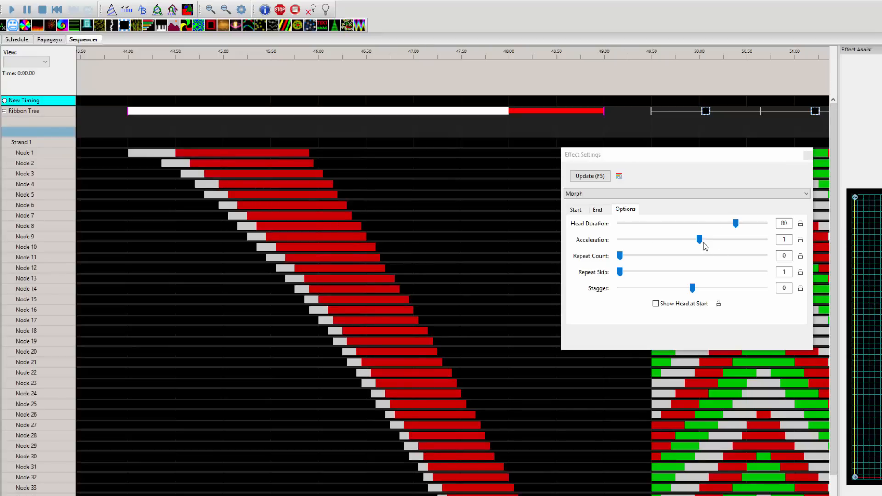
Try Morph acceleration values 0, 2, 5 and 10, then return it to 0.
drag(700, 239, 692, 239)
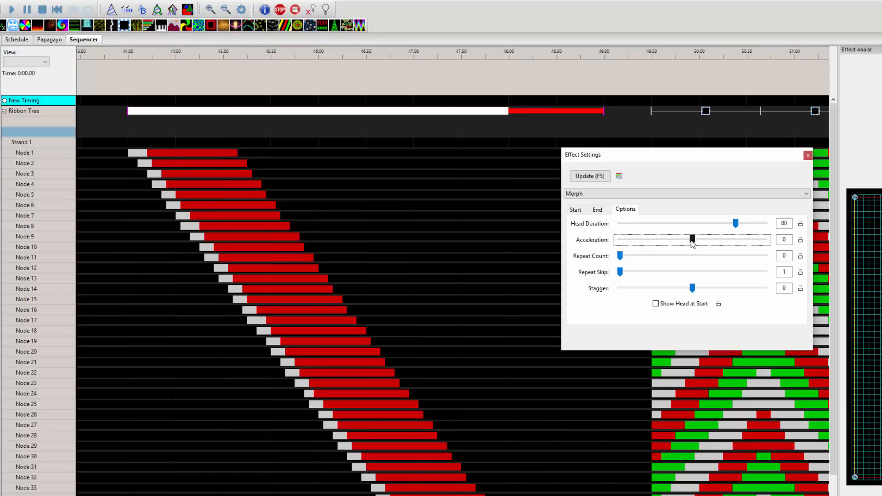
drag(691, 240, 706, 239)
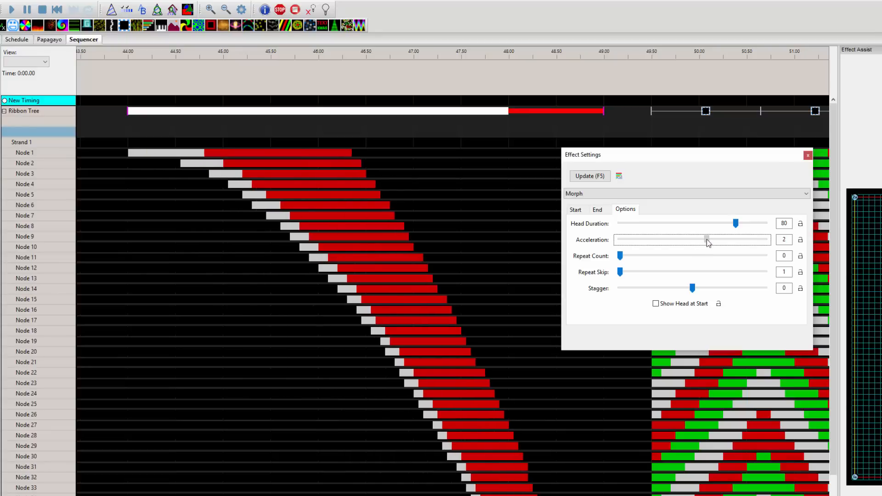
drag(706, 240, 731, 239)
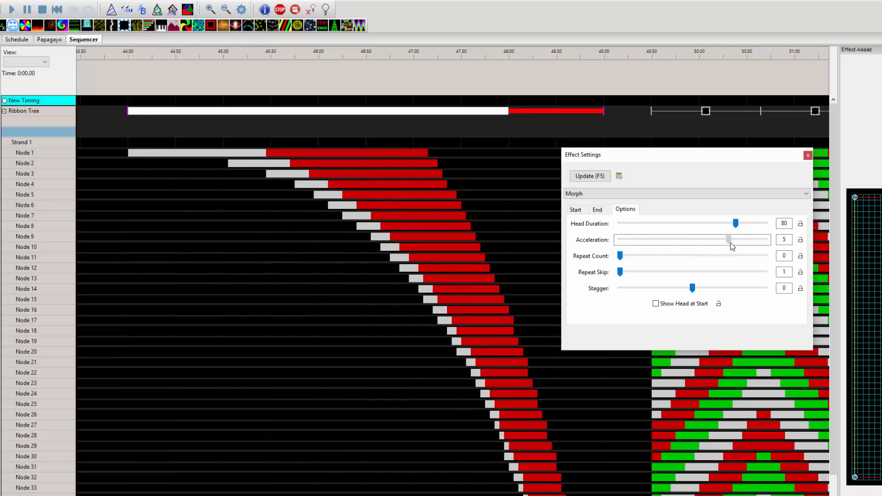
drag(731, 240, 764, 240)
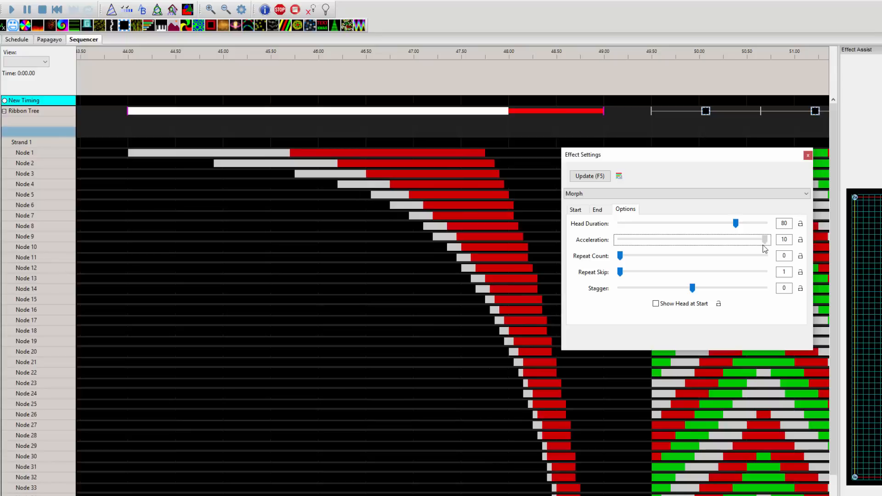
drag(764, 239, 692, 239)
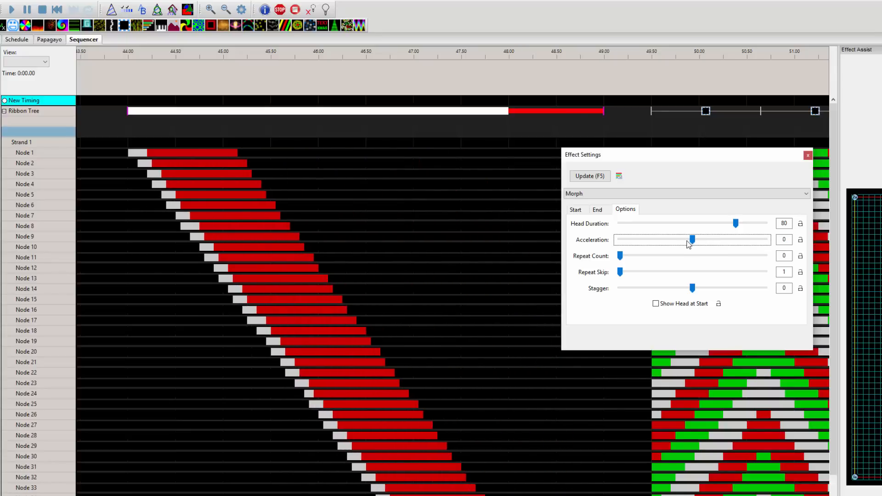
Try Morph acceleration 2, -2, 0, 1 and 9, settling on 8.
drag(691, 238, 706, 239)
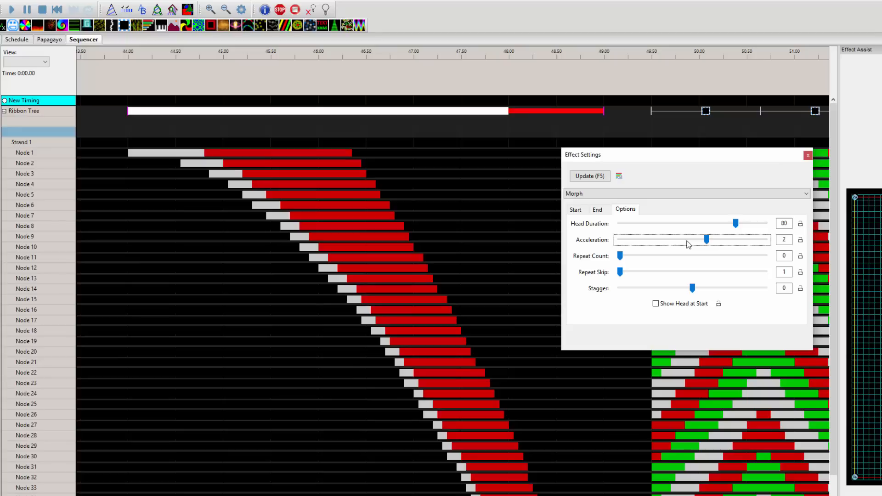
drag(707, 239, 678, 239)
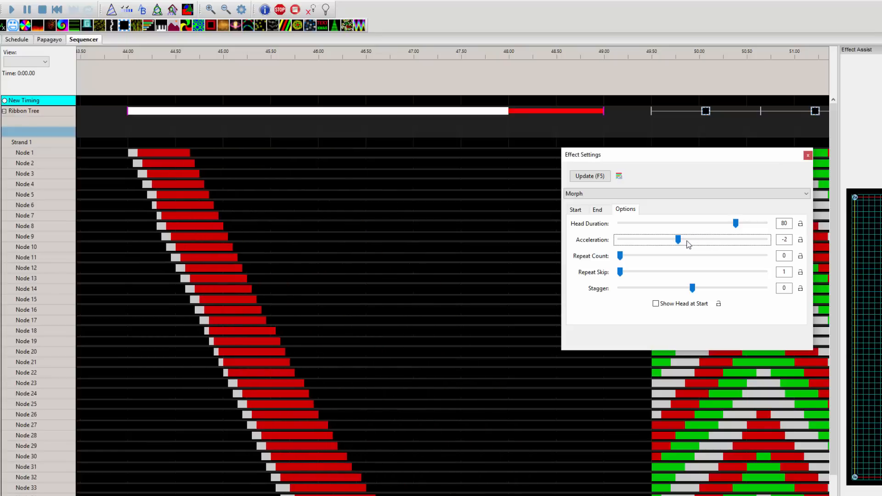
drag(678, 240, 691, 239)
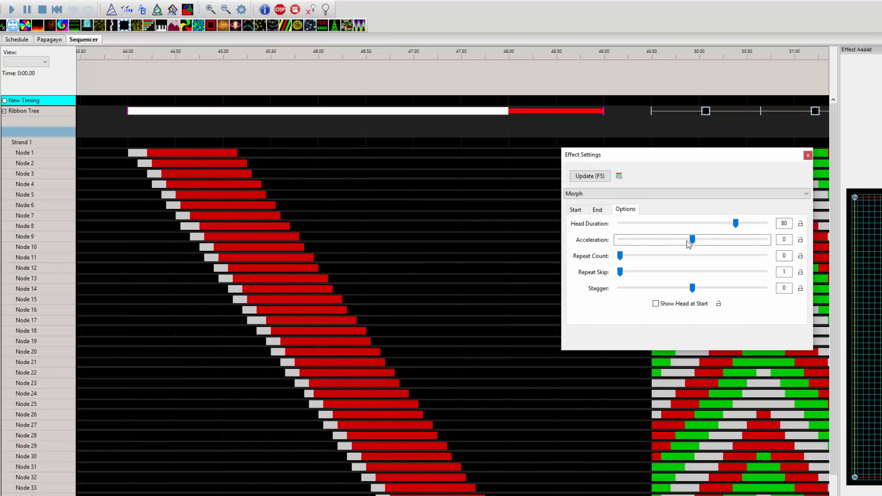
drag(692, 240, 699, 239)
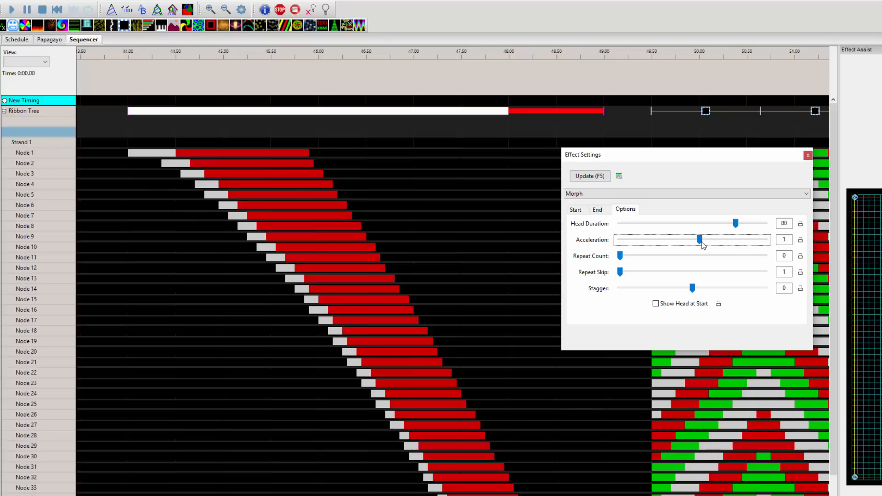
drag(699, 239, 757, 239)
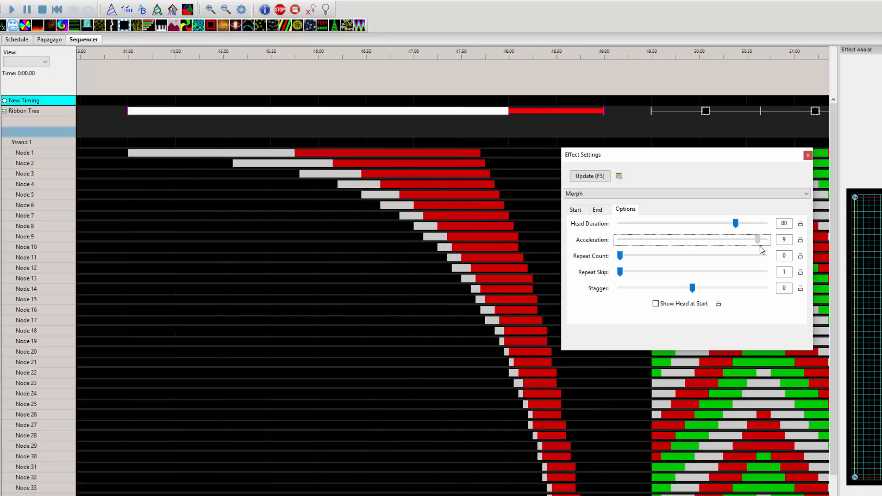
drag(759, 240, 751, 240)
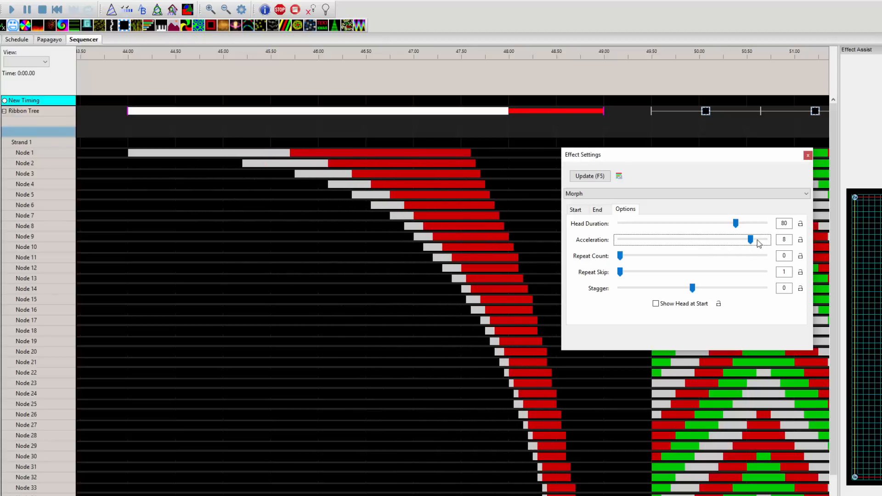